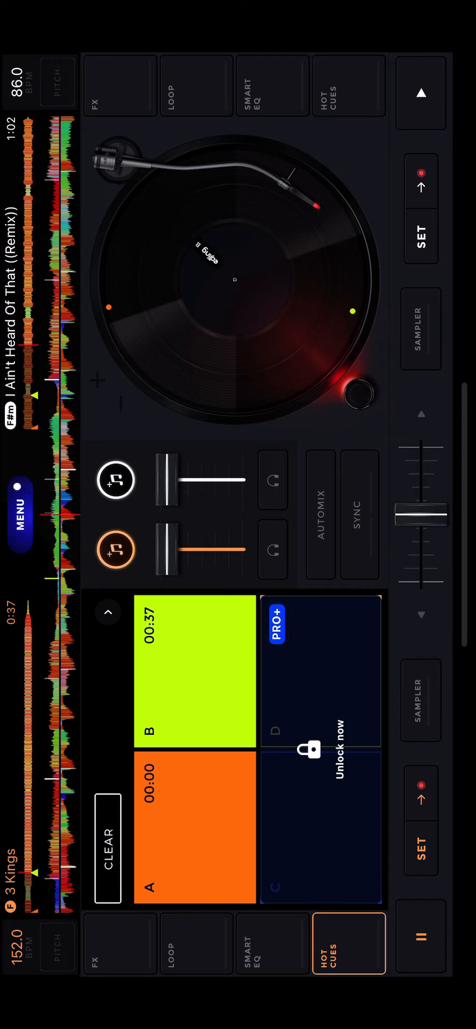
Return the left deck to turntable view and play I Ain't Heard Of That (Remix), pausing once
click(107, 612)
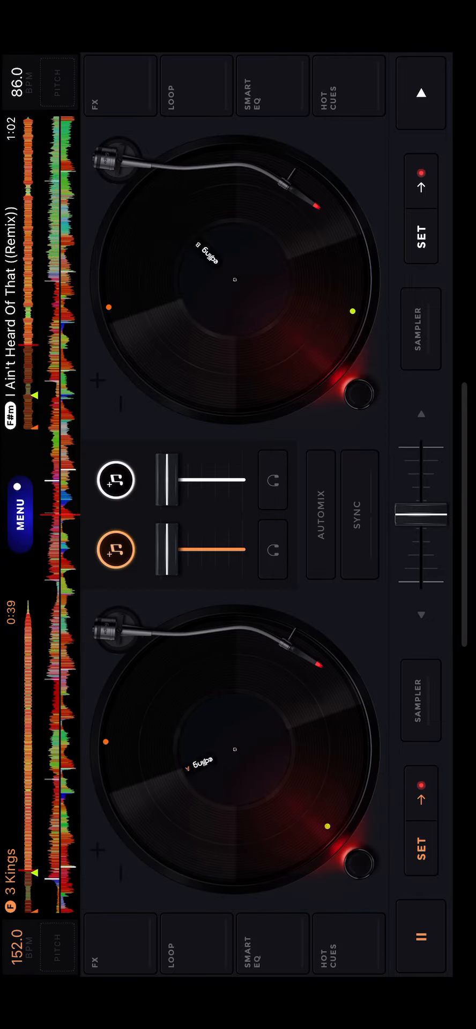
click(344, 86)
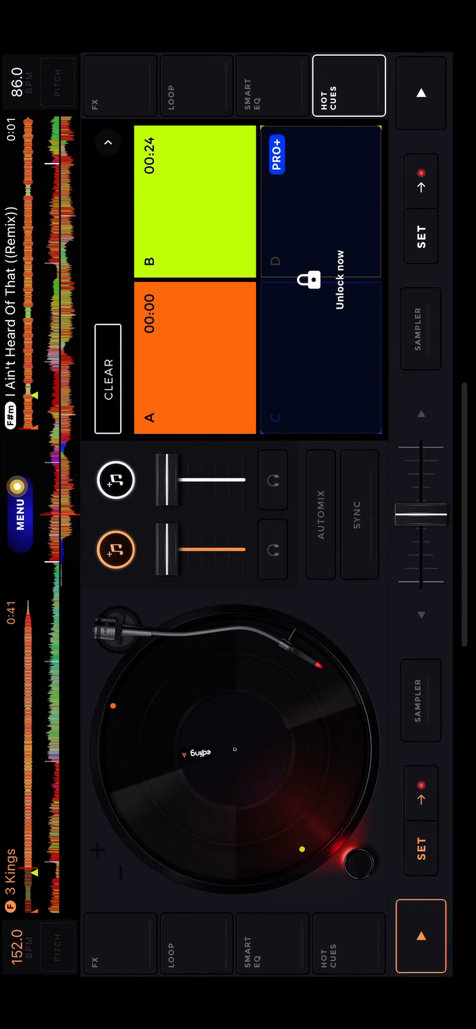
click(421, 93)
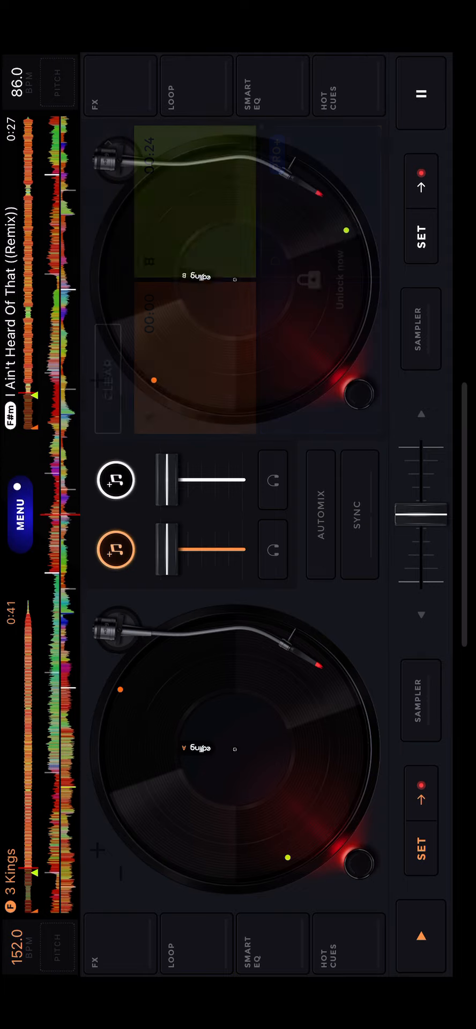
click(423, 94)
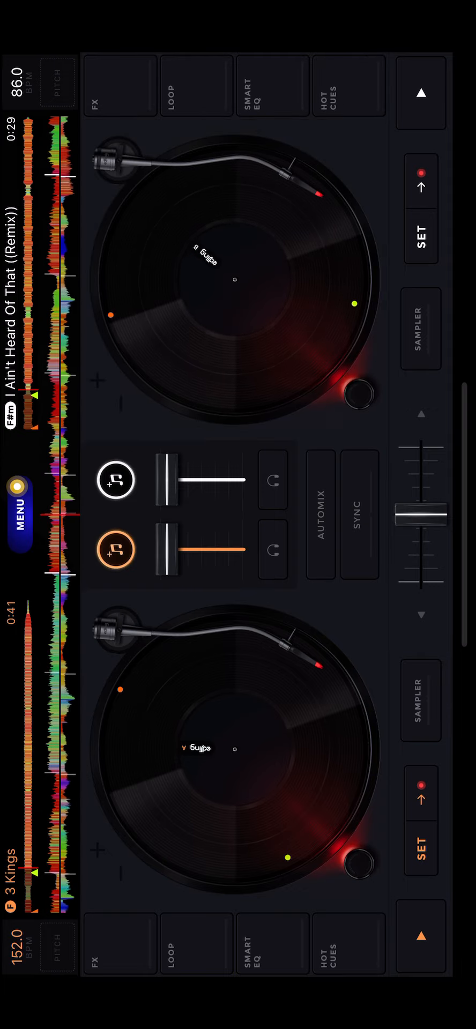
click(421, 93)
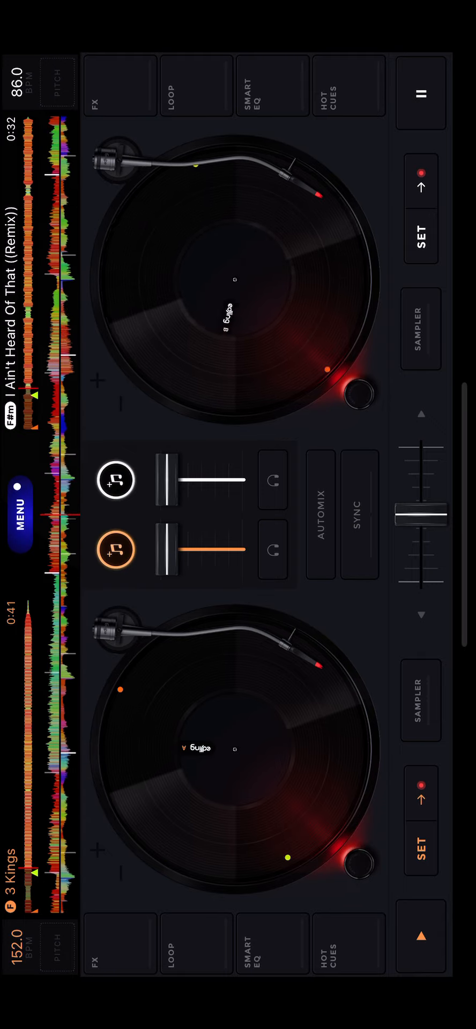
Show both decks' hot cues and start Believe Thugga on the right deck
click(18, 502)
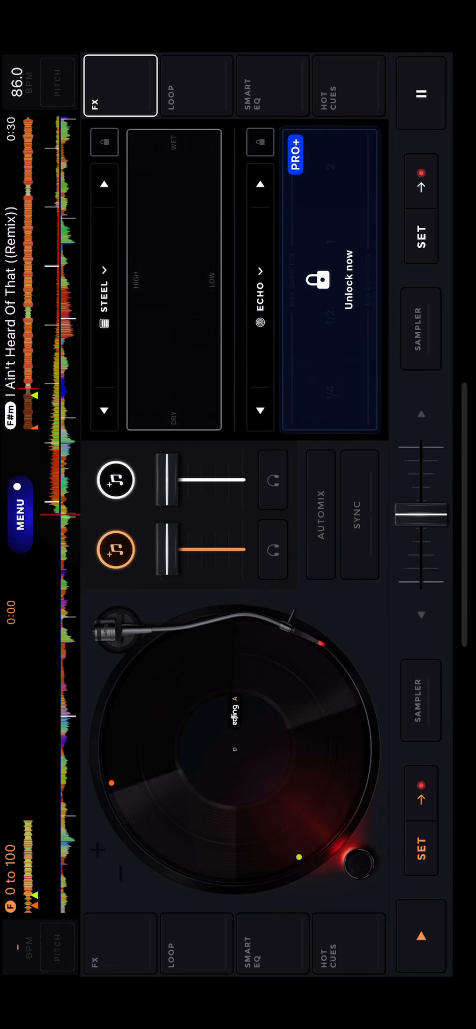
click(346, 949)
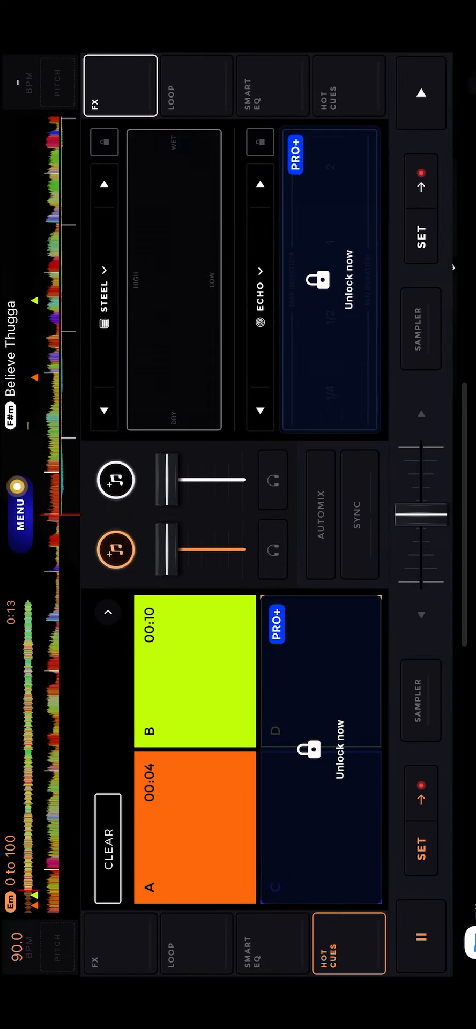
click(349, 85)
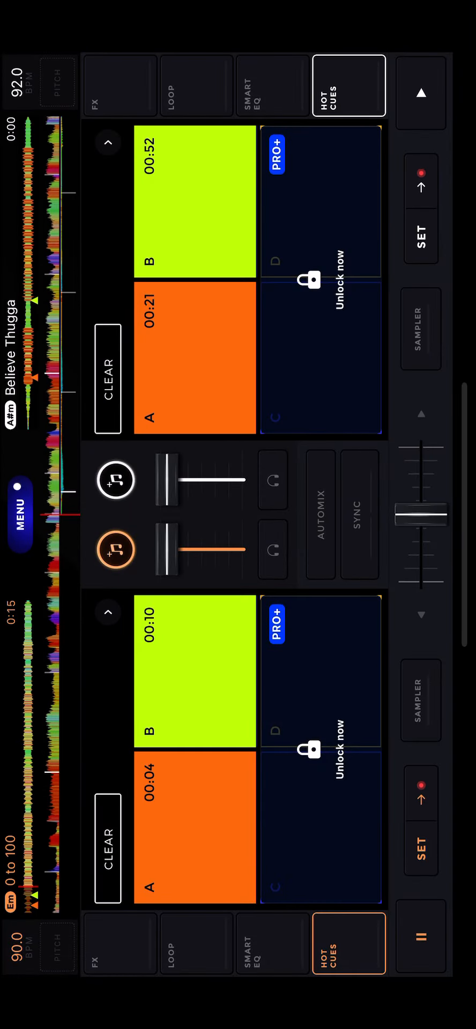
click(347, 88)
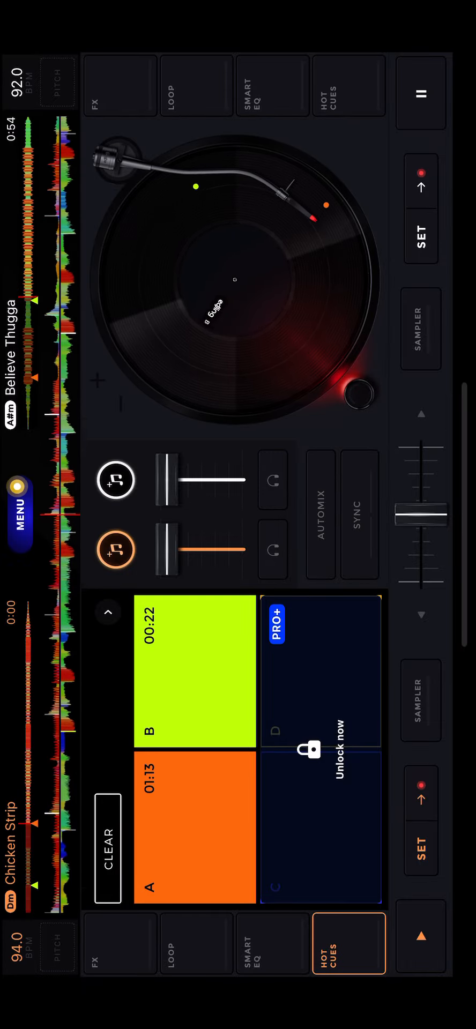
Pause Believe Thugga on the right deck and trigger Chicken Strip's hot cues on the left deck
click(119, 85)
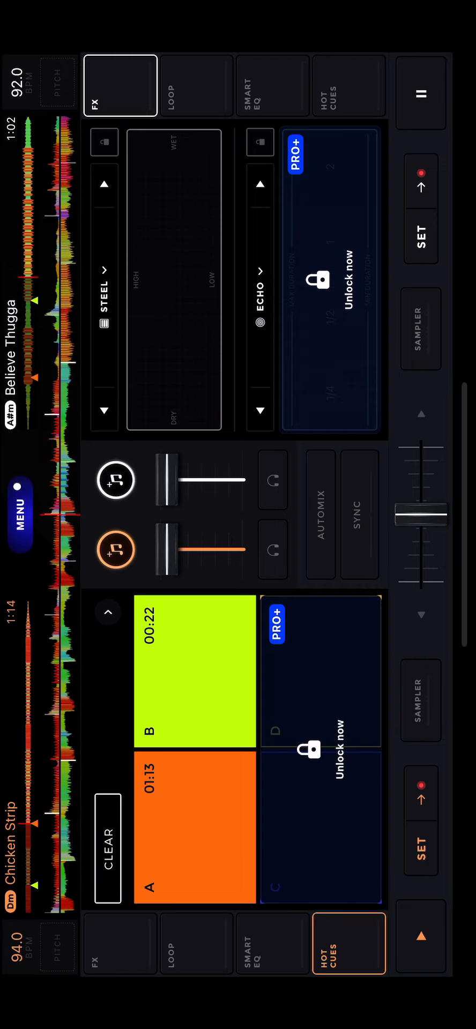
click(420, 93)
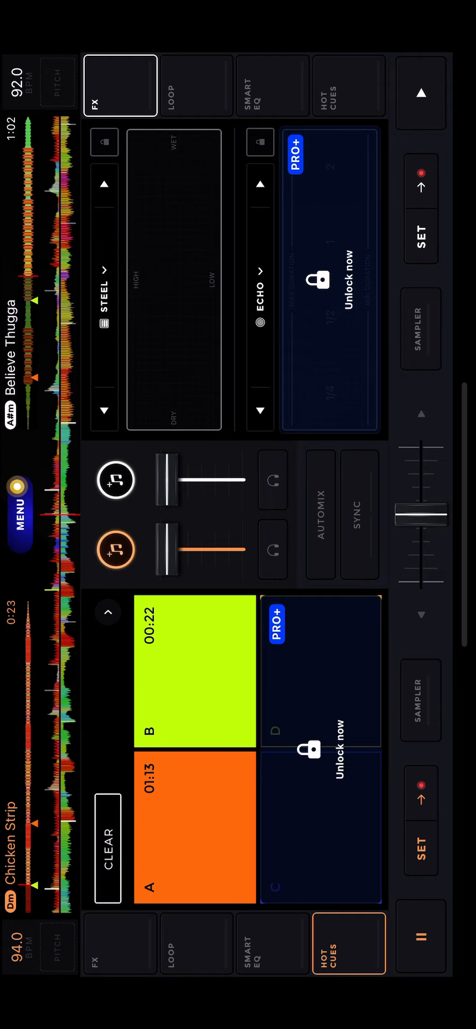
click(119, 943)
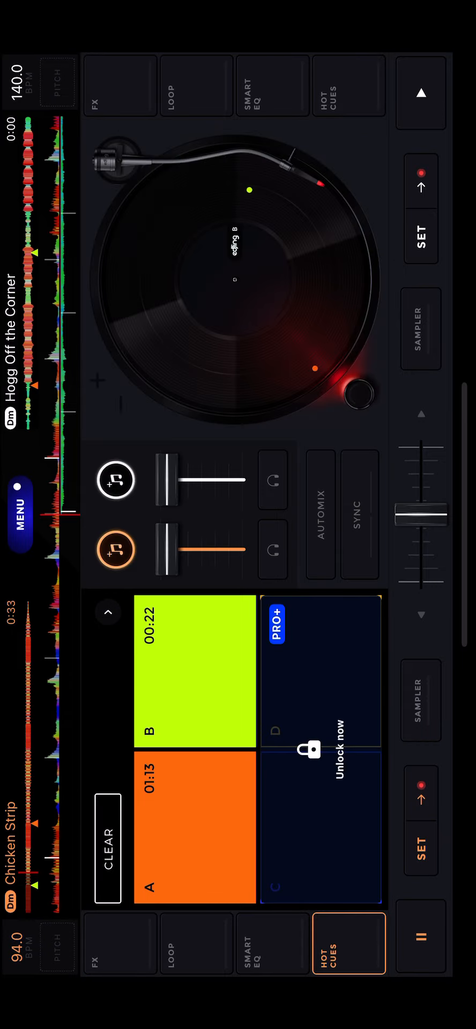
Play Hogg Off the Corner from its hot cues, then return to the turntable and apply Steel
click(344, 86)
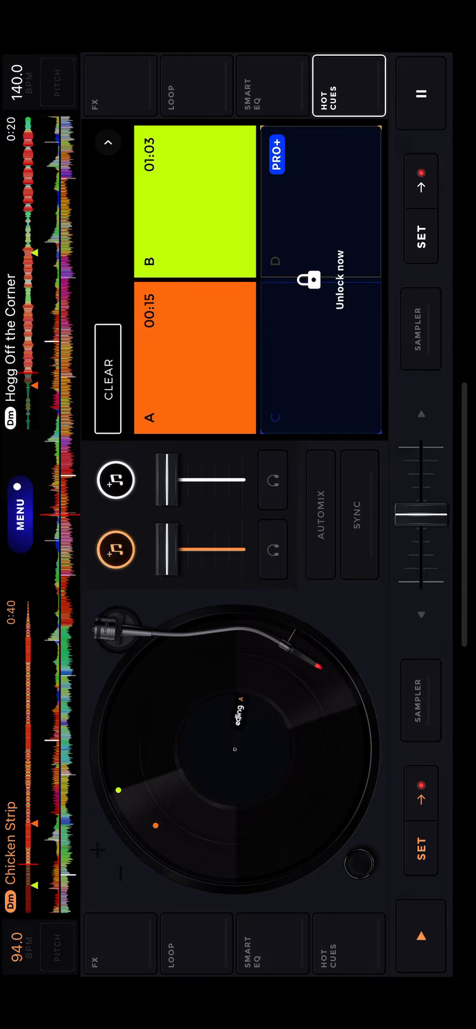
click(344, 86)
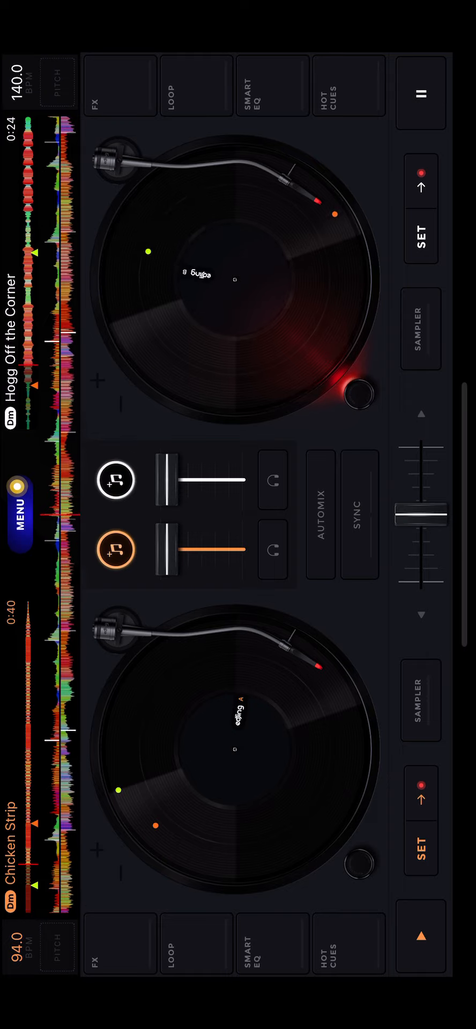
click(120, 86)
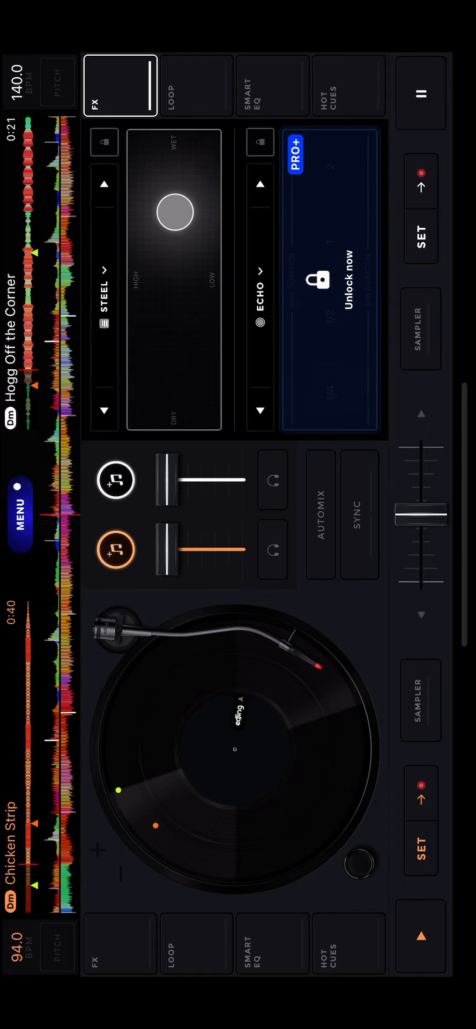
click(347, 91)
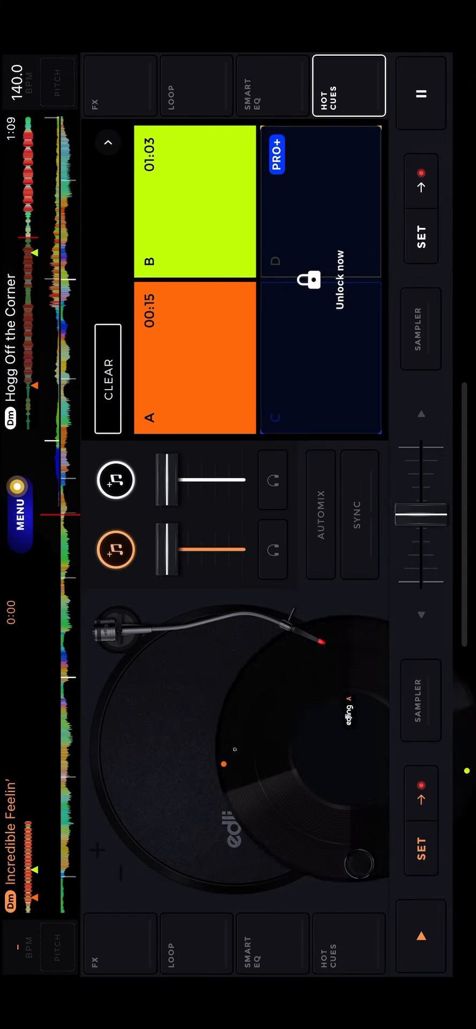
Apply the Steel effect to Hogg Off the Corner, then stop the right deck
click(119, 85)
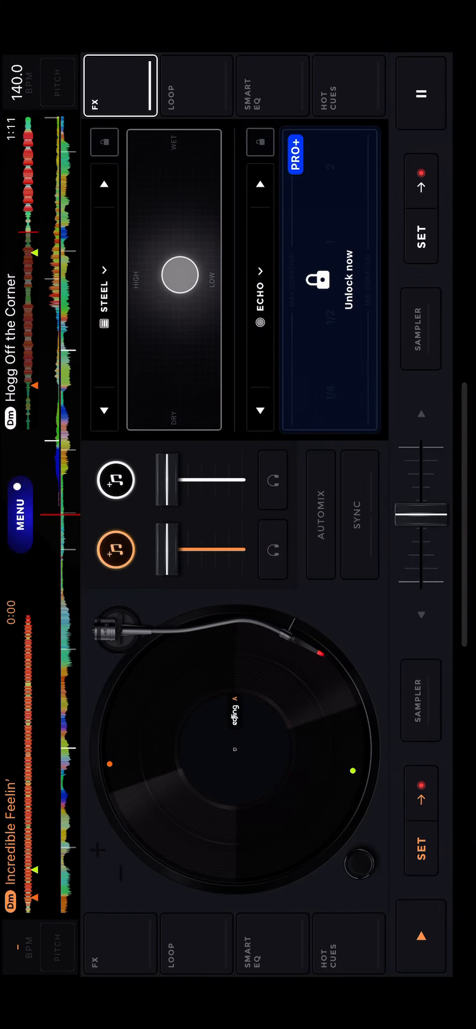
click(347, 946)
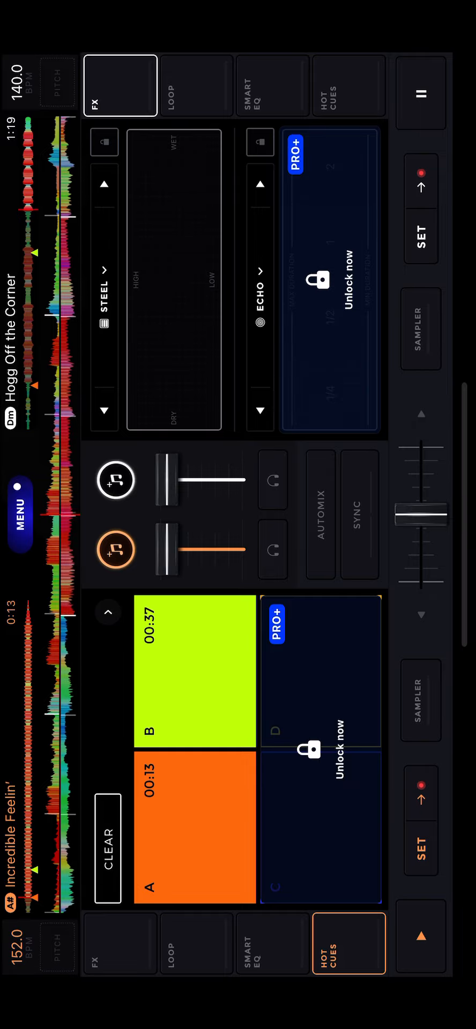
click(119, 85)
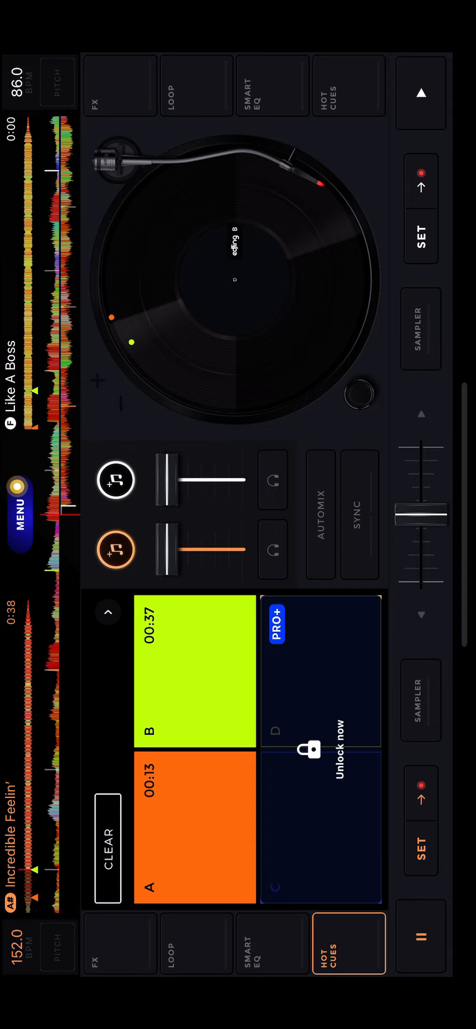
Show the left deck's effects and start Like A Boss from the right deck's hot cues
click(119, 952)
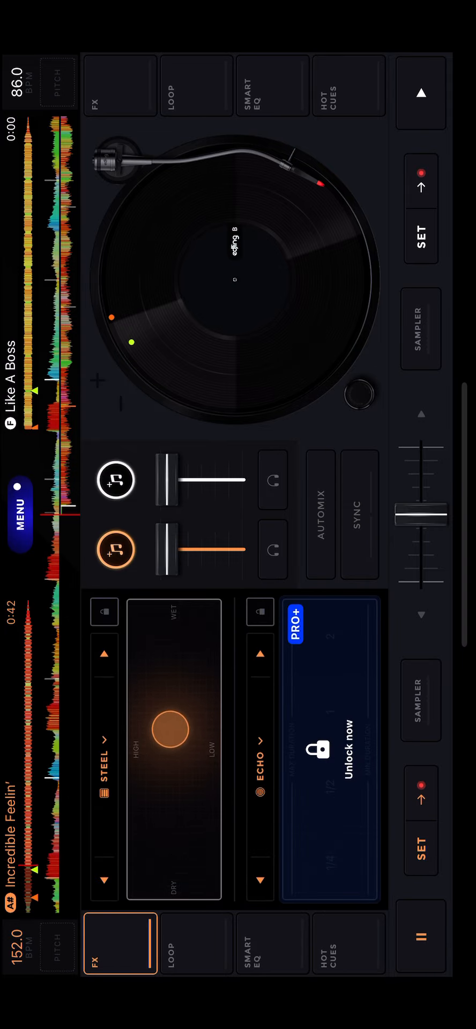
click(343, 91)
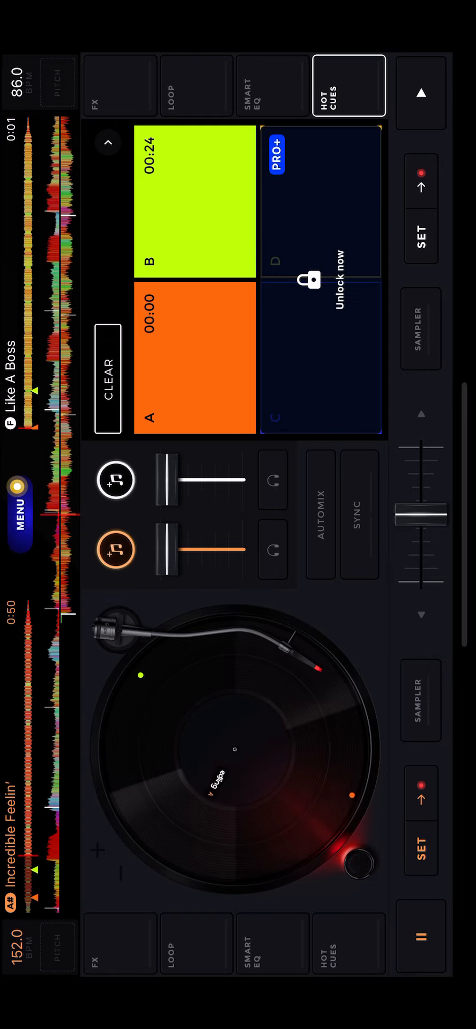
click(422, 93)
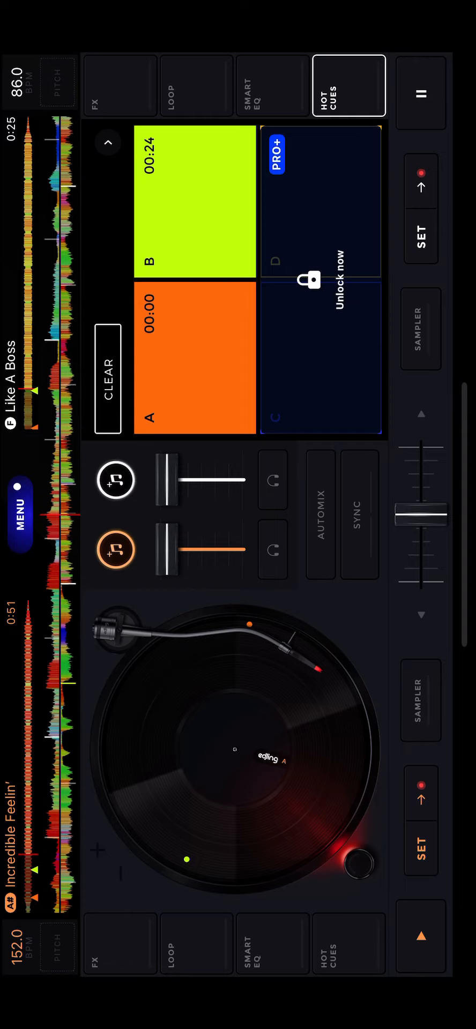
click(119, 85)
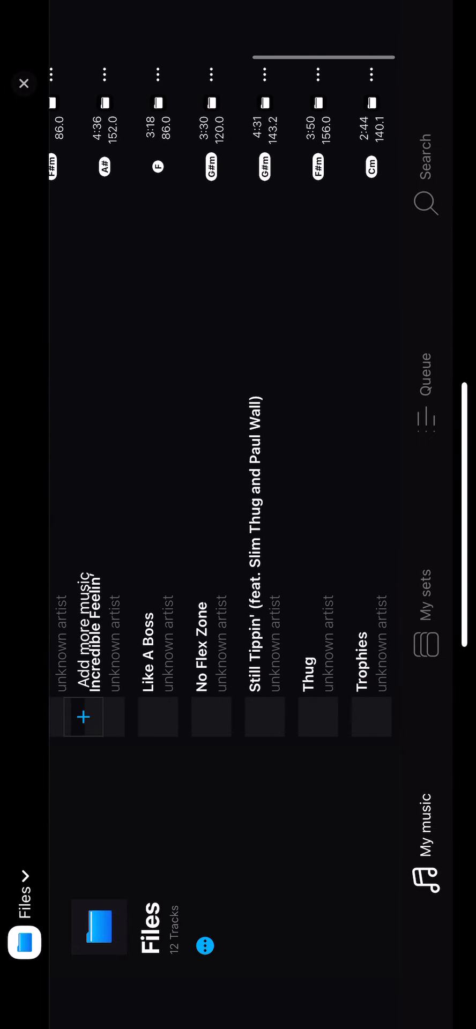
Close the library and Like A Boss effects, then play No Flex Zone with Steel applied
click(23, 83)
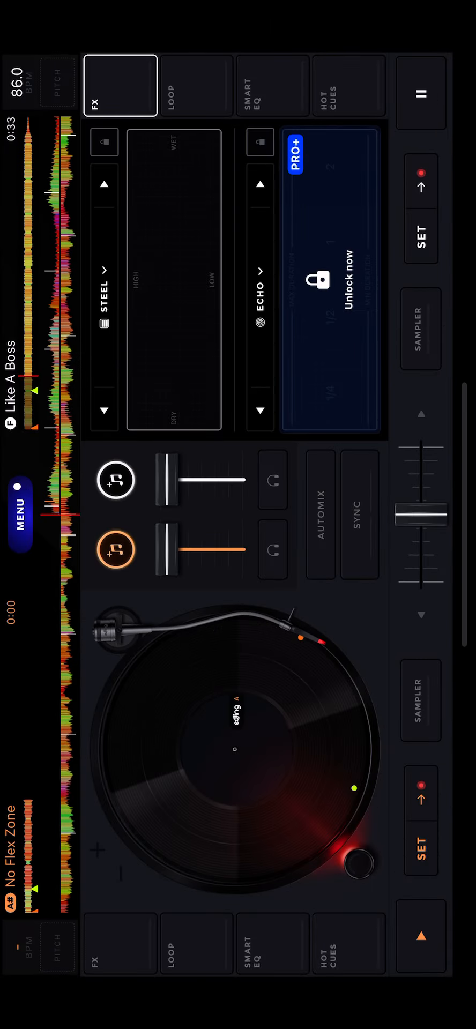
click(119, 86)
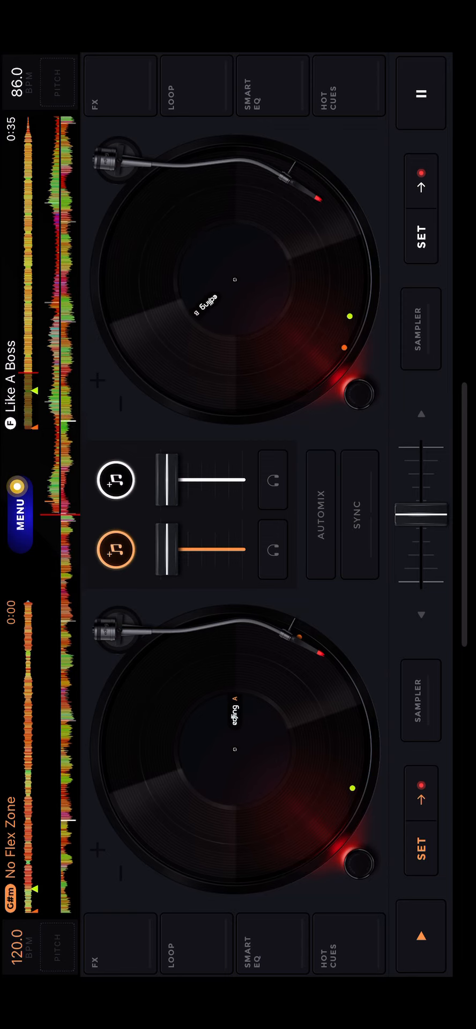
click(348, 944)
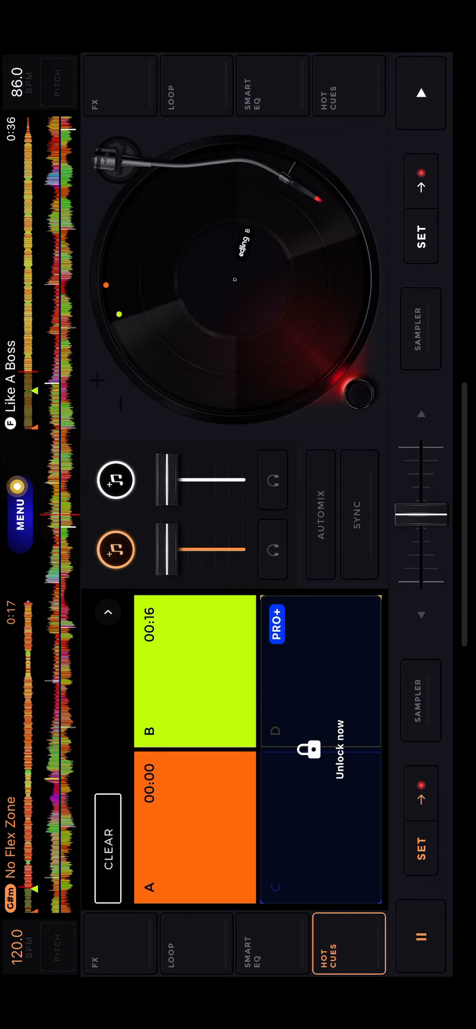
click(119, 944)
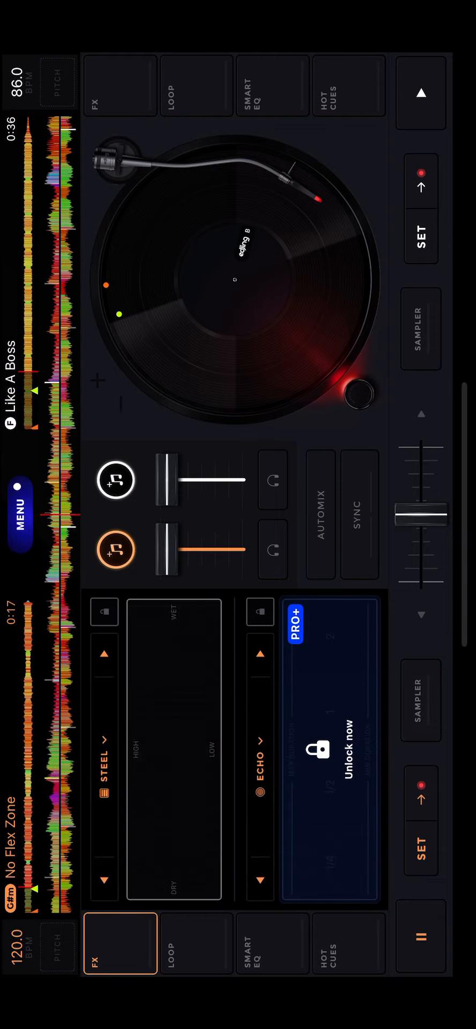
click(172, 748)
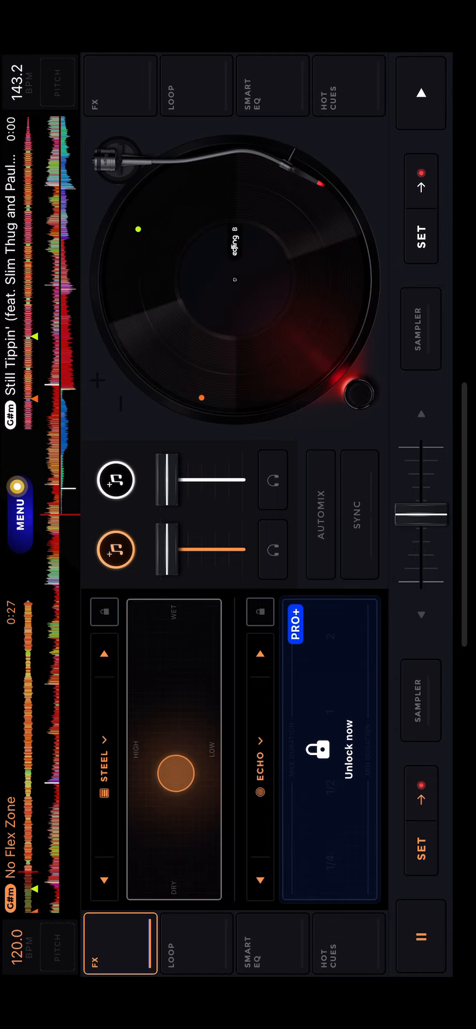
Play Still Tippin' with effects and hot cues shown, then stop it so Thug plays alone
click(343, 89)
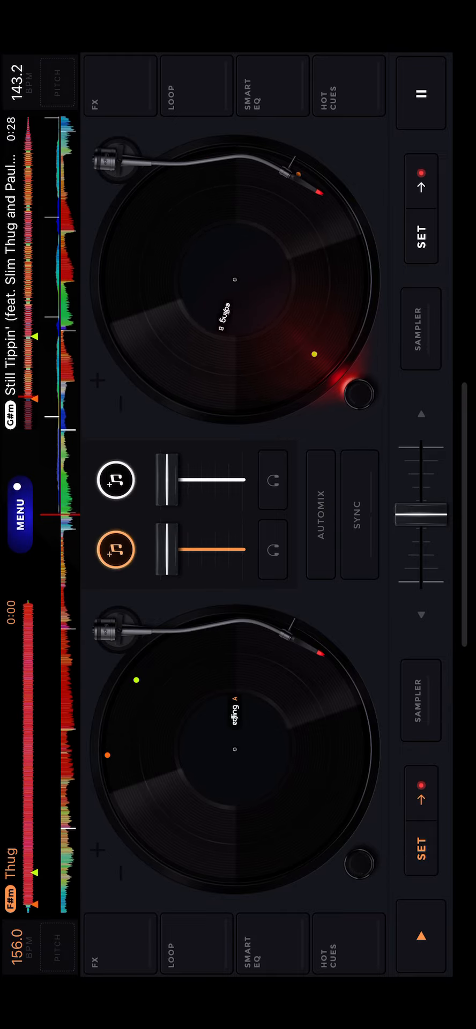
click(119, 84)
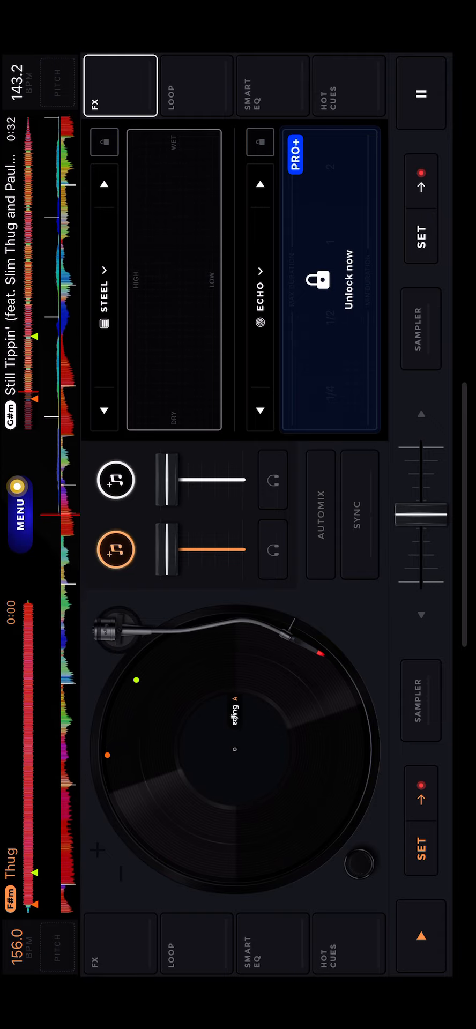
click(344, 86)
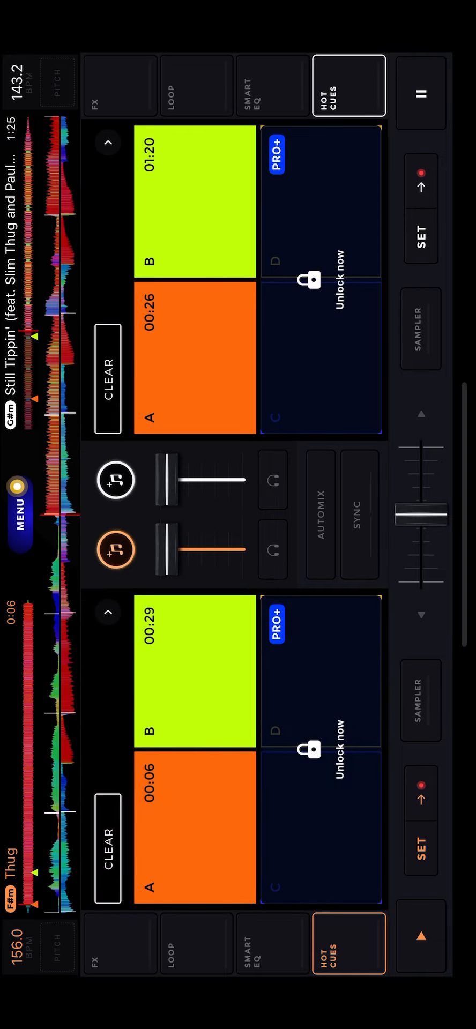
click(119, 84)
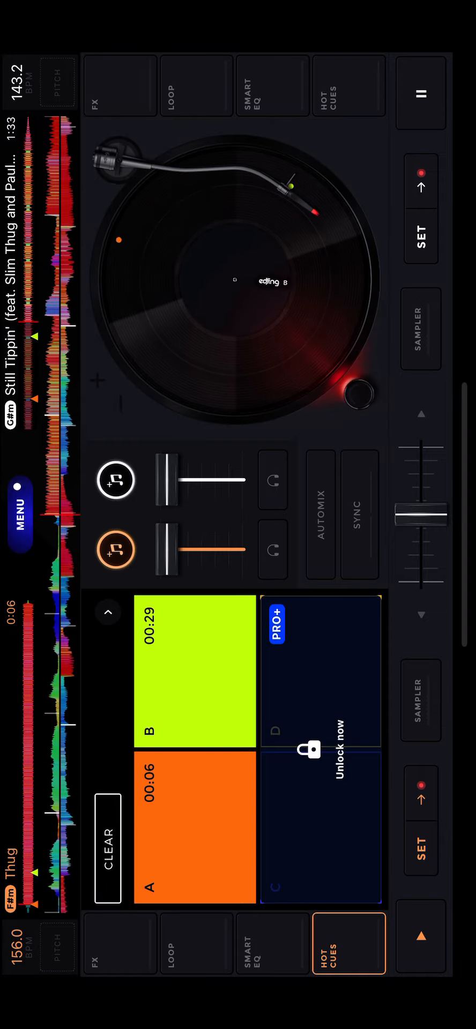
click(421, 94)
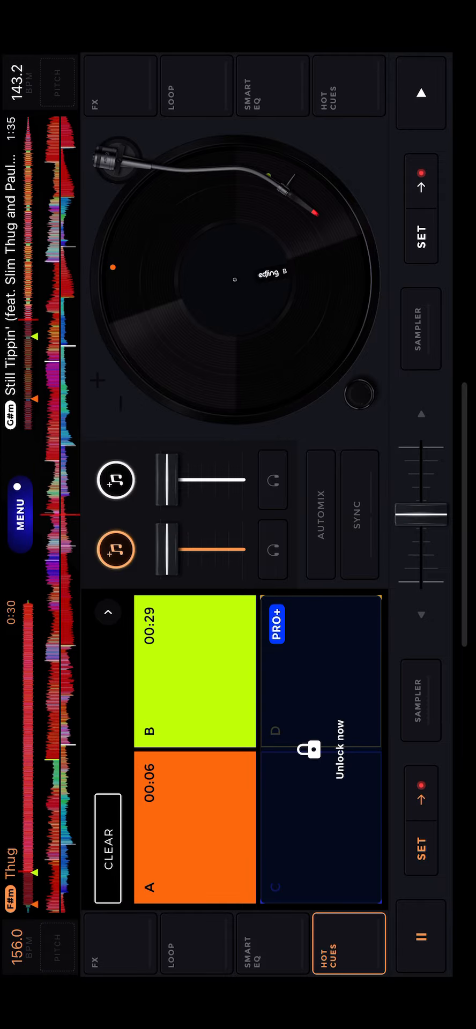
Load Trophies from the library onto the second deck and set hot cue A
click(19, 513)
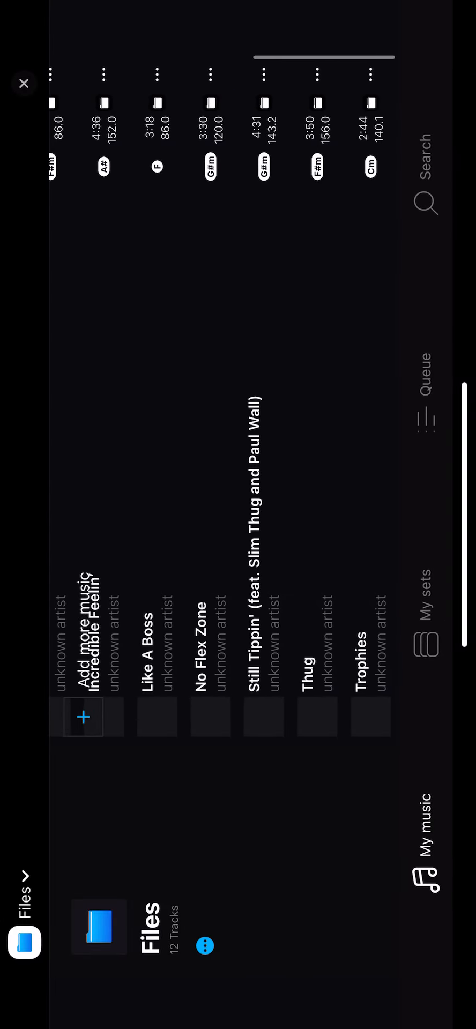
click(24, 82)
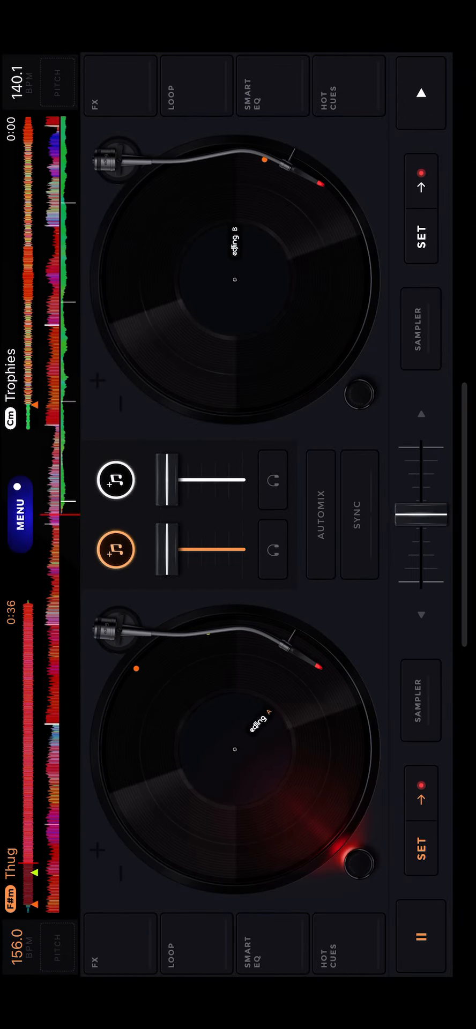
click(344, 88)
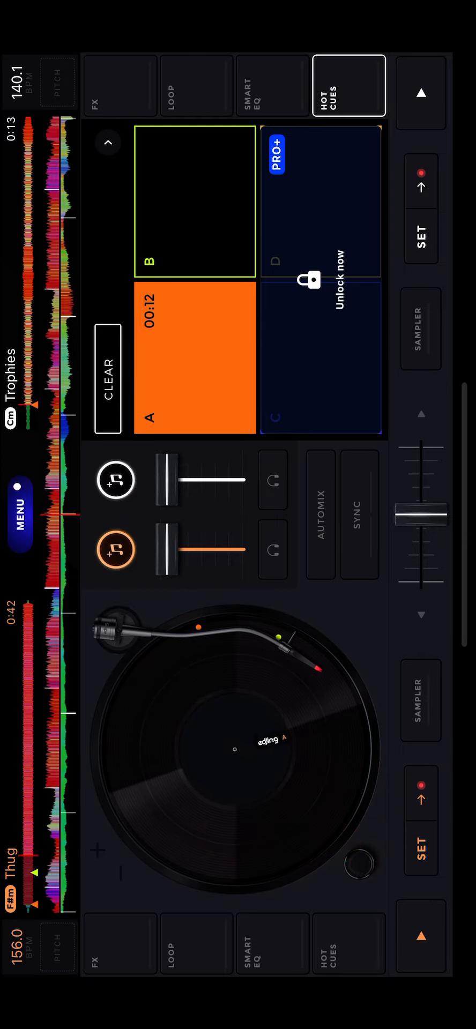
click(422, 93)
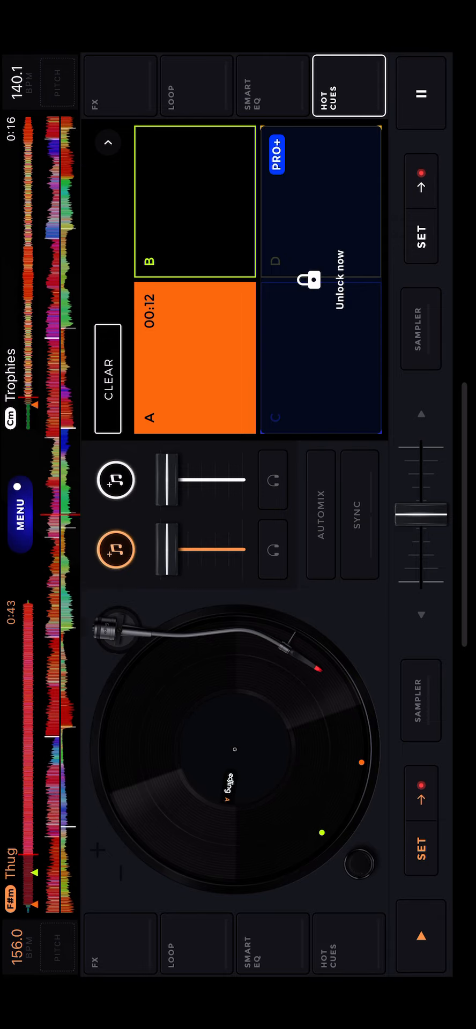
Apply an effect to Trophies, close the FX panel, and toggle its playback repeatedly
click(119, 84)
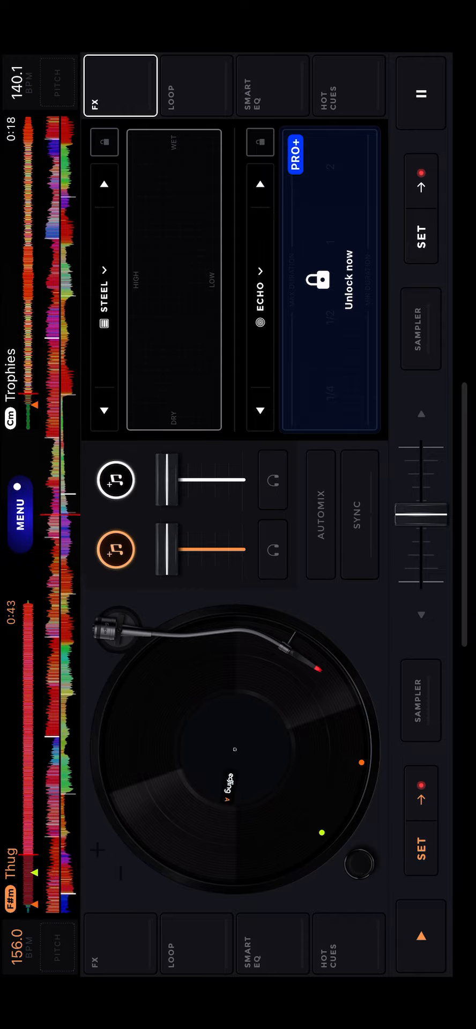
click(172, 255)
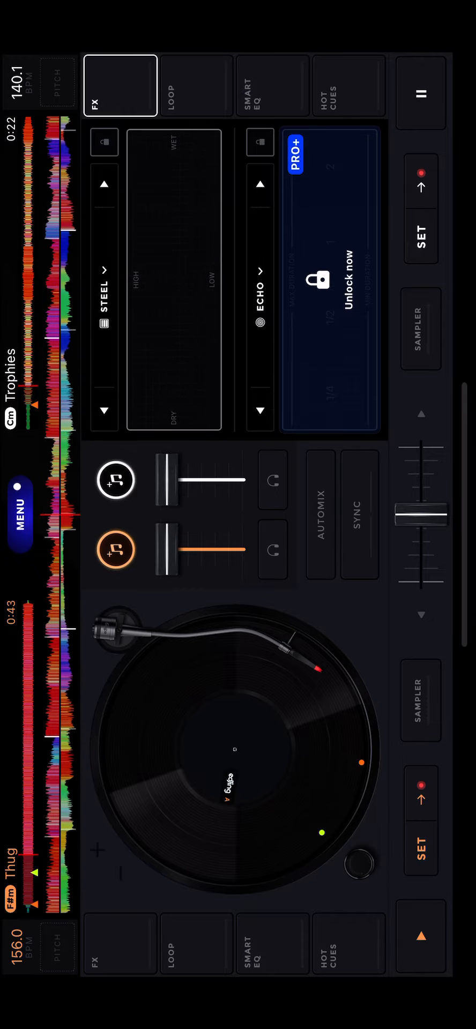
click(120, 85)
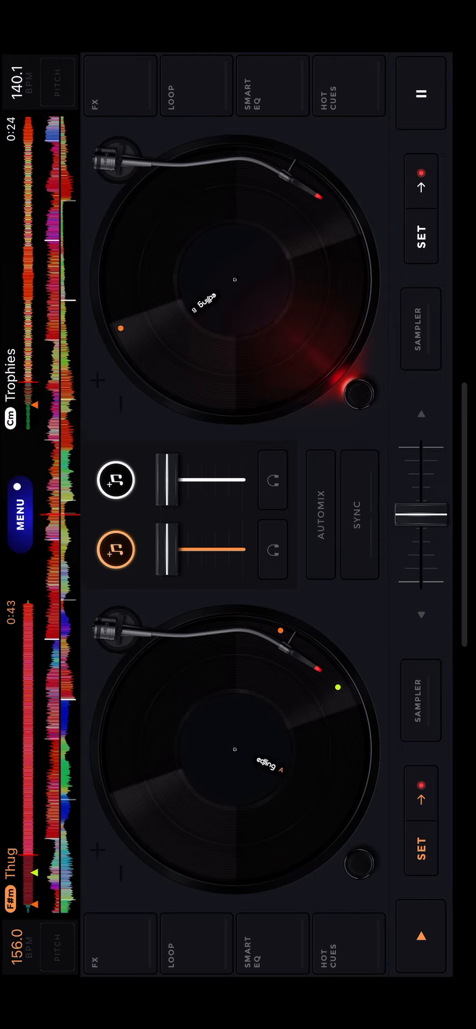
click(421, 94)
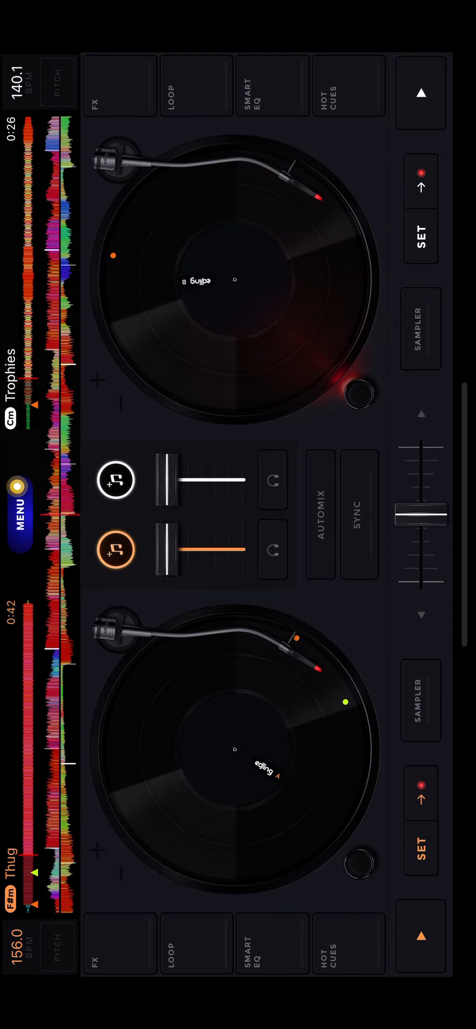
click(421, 93)
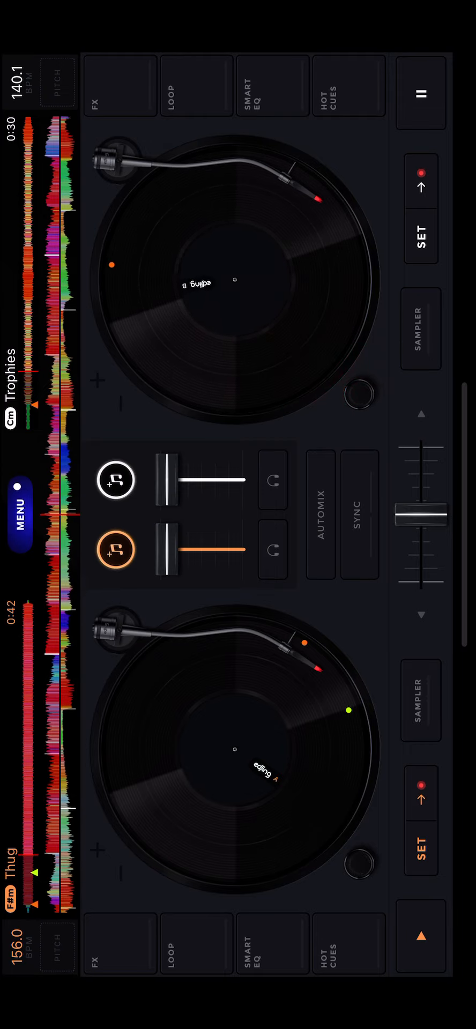
click(421, 94)
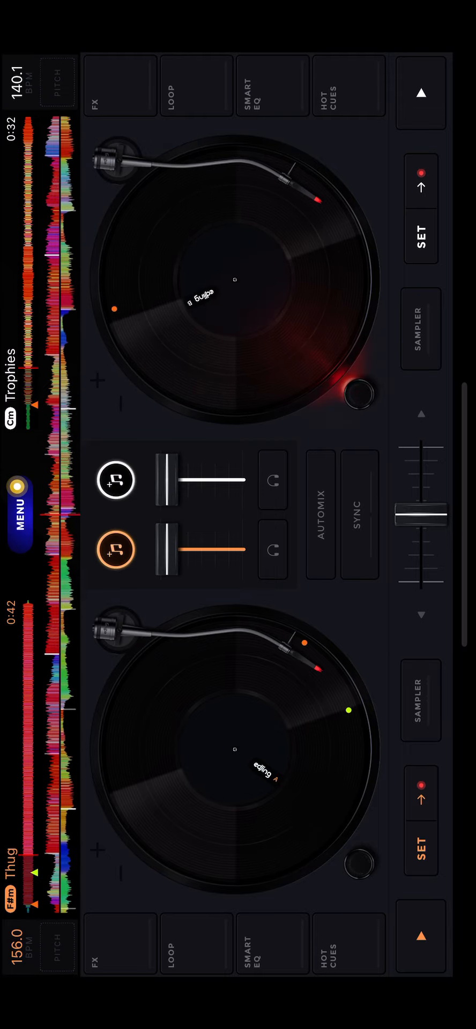
click(422, 94)
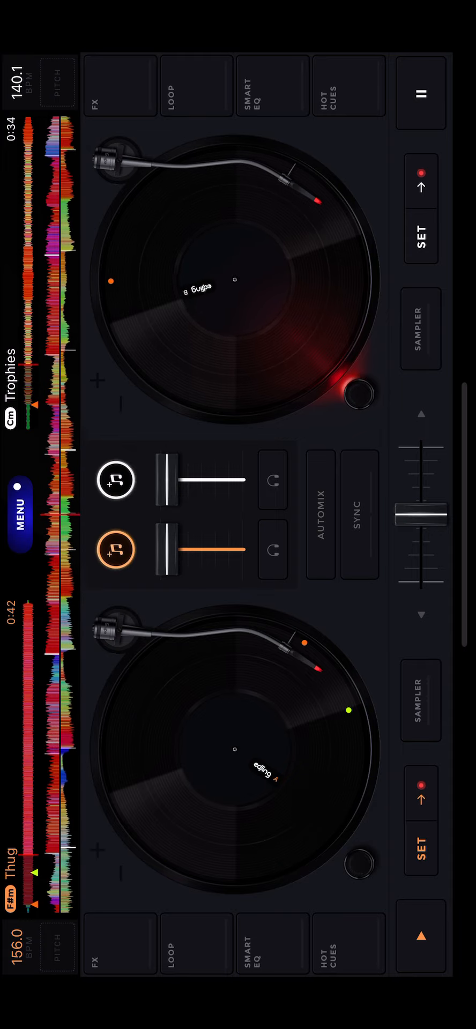